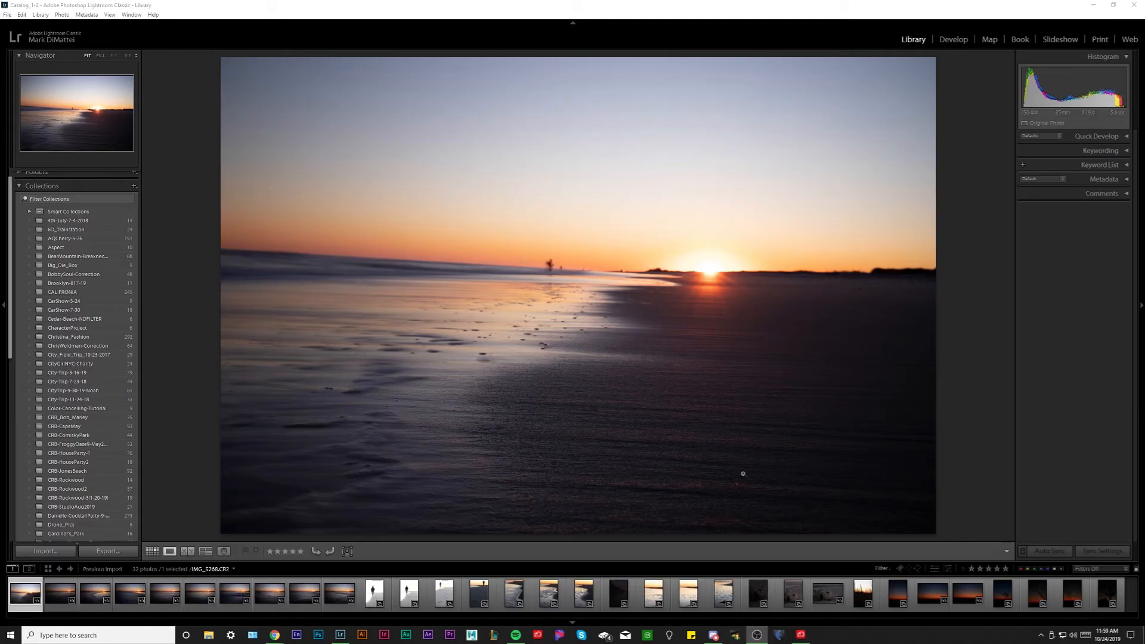
mouse_move(216, 493)
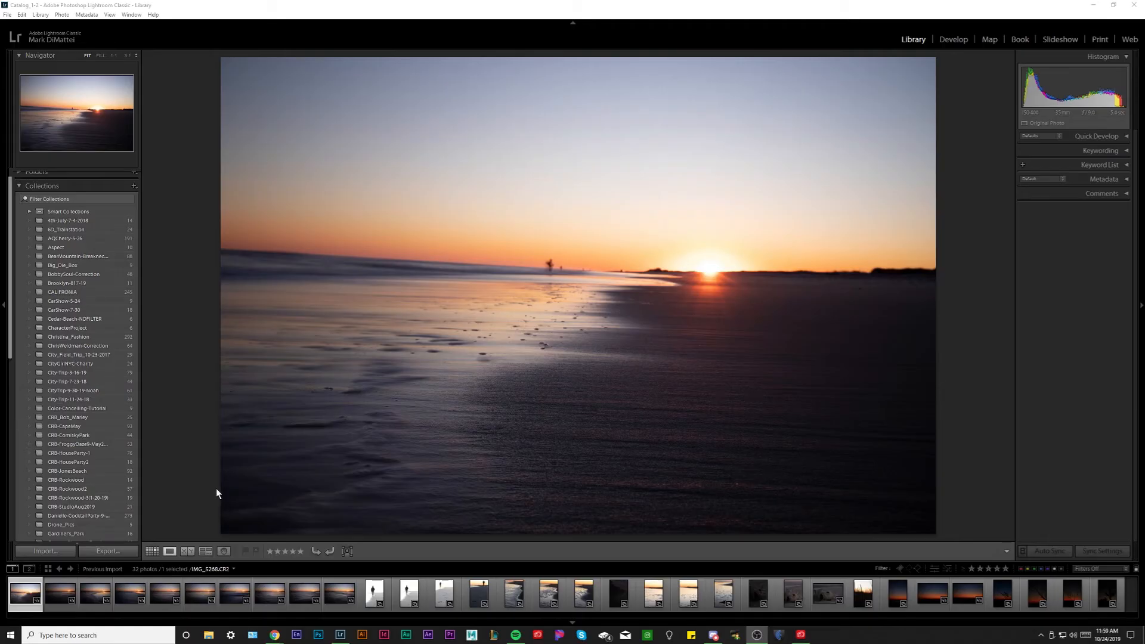
Step: Show another filmstrip shot of the sunset over the wet sand in Loupe view
click(165, 592)
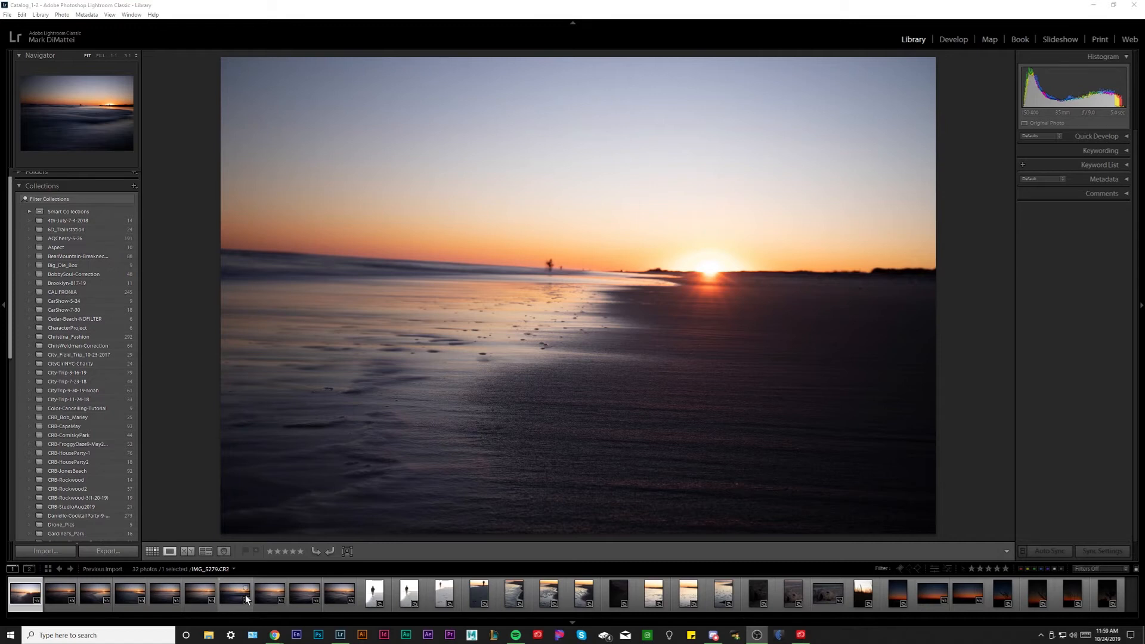
Step: View the lone figure at sunset, a shoreline shot and the sunset reflecting on wet sand
click(59, 592)
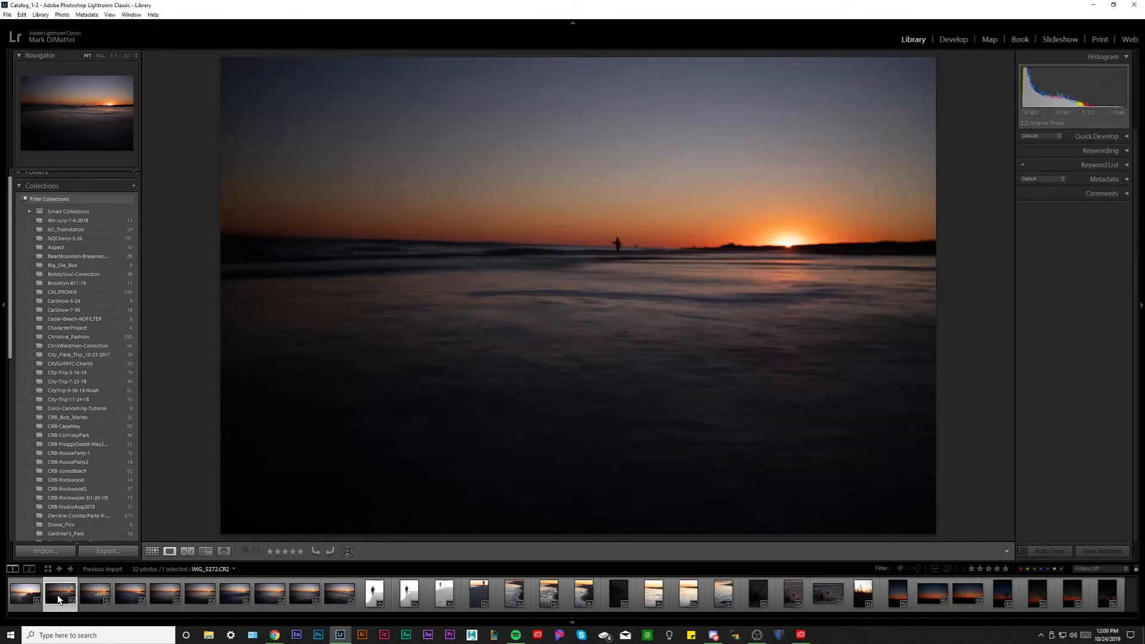
mouse_move(60, 592)
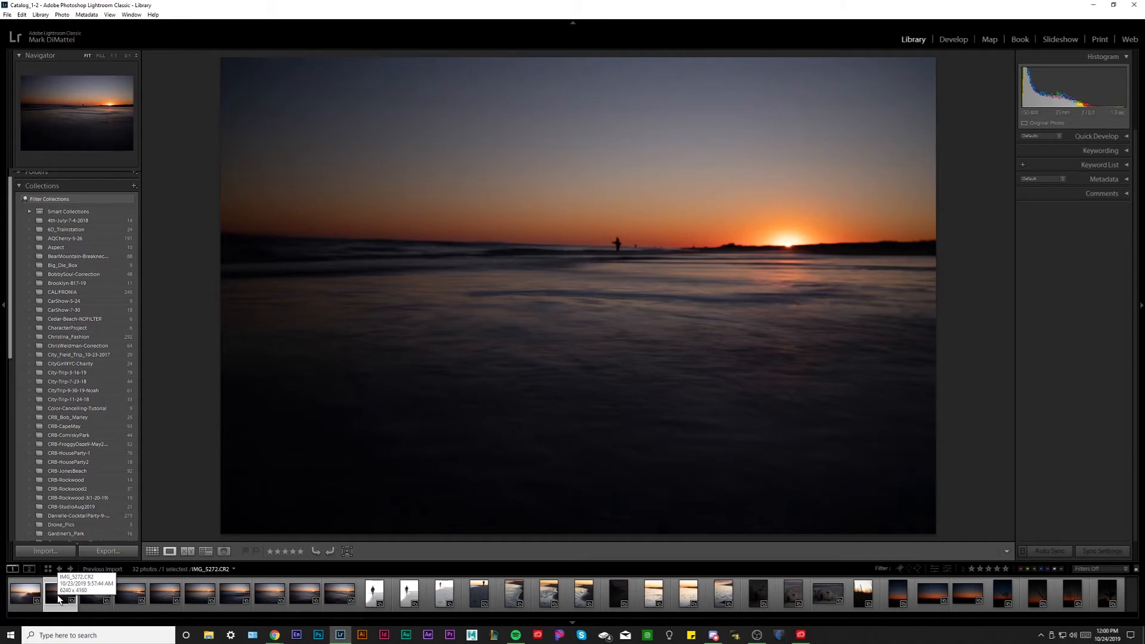
click(59, 591)
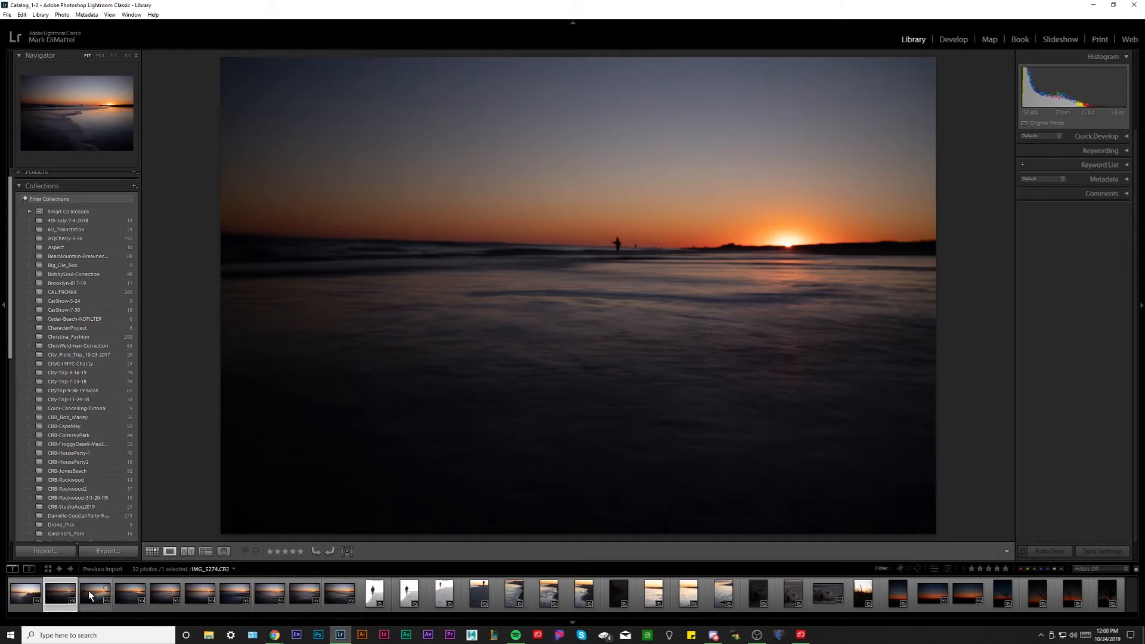
mouse_move(93, 591)
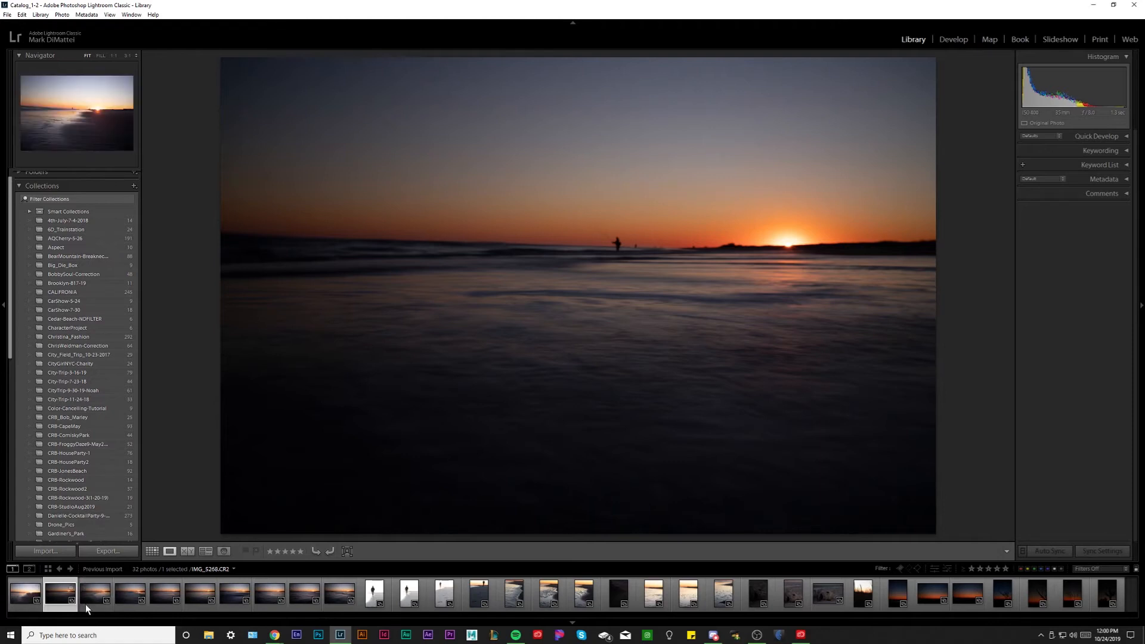
mouse_move(13, 604)
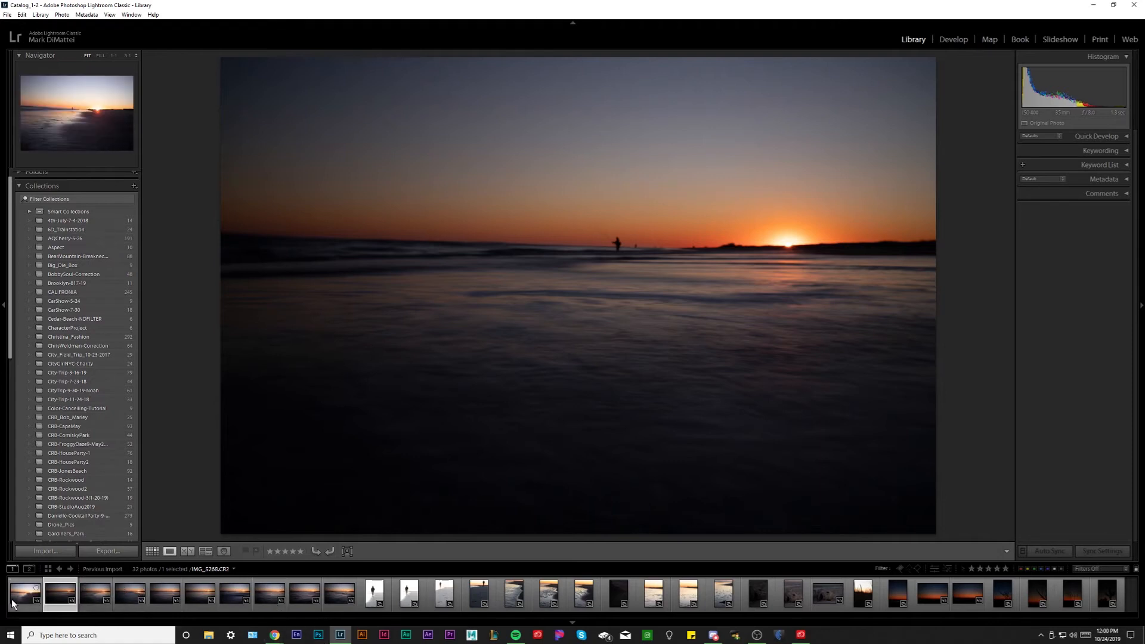
click(93, 593)
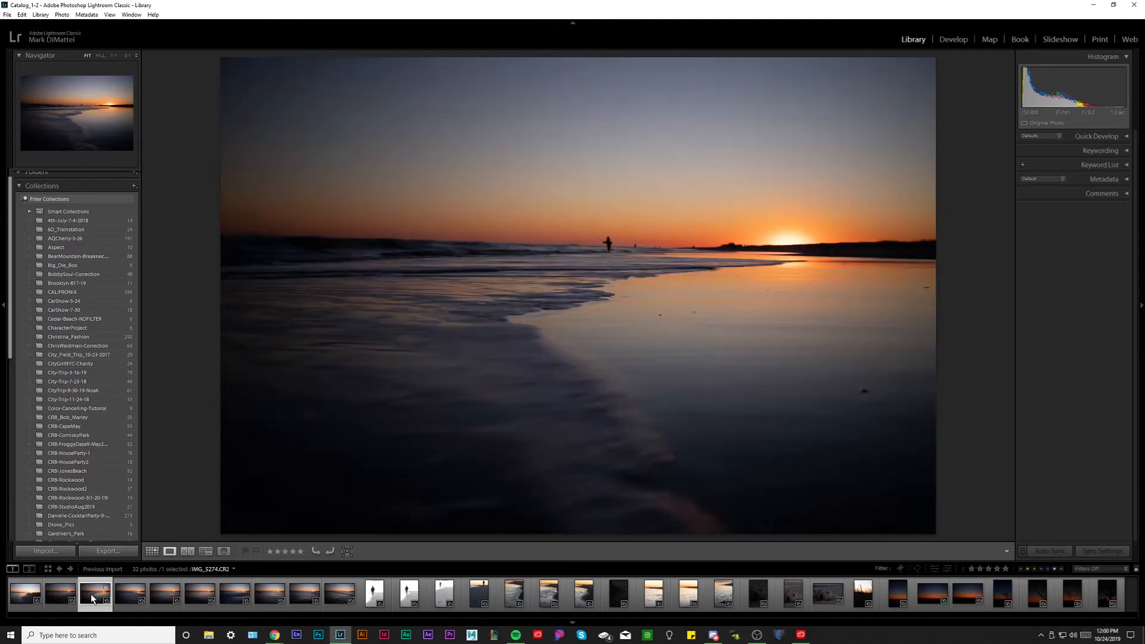
mouse_move(130, 593)
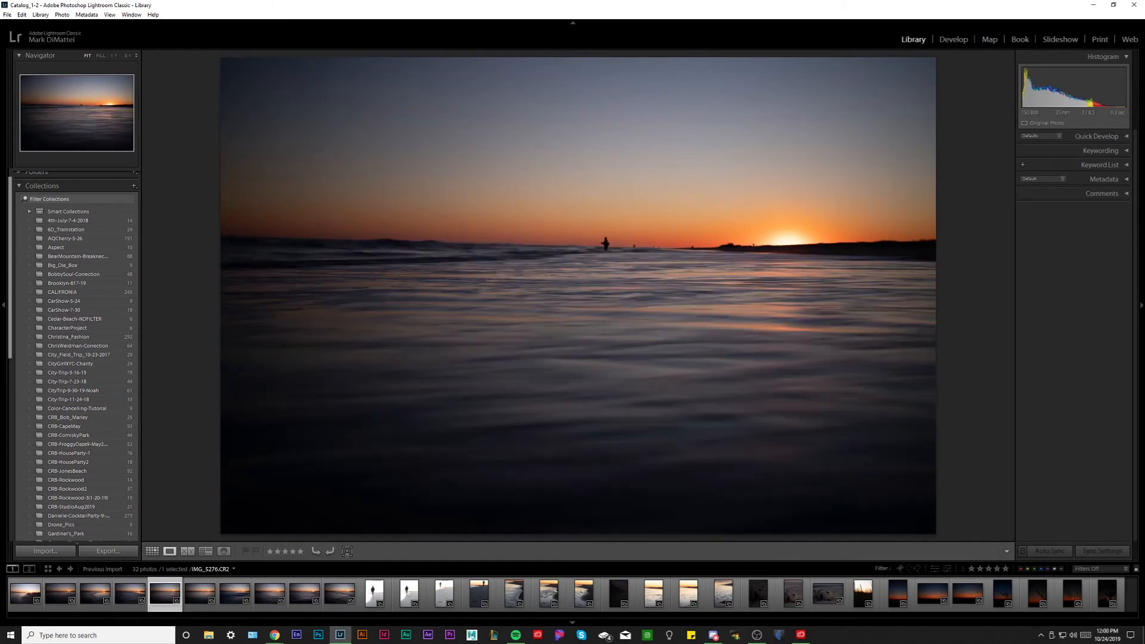
Step: View the long-exposure wave sweep, the low waves with a distant figure and the rippled water shot
click(234, 593)
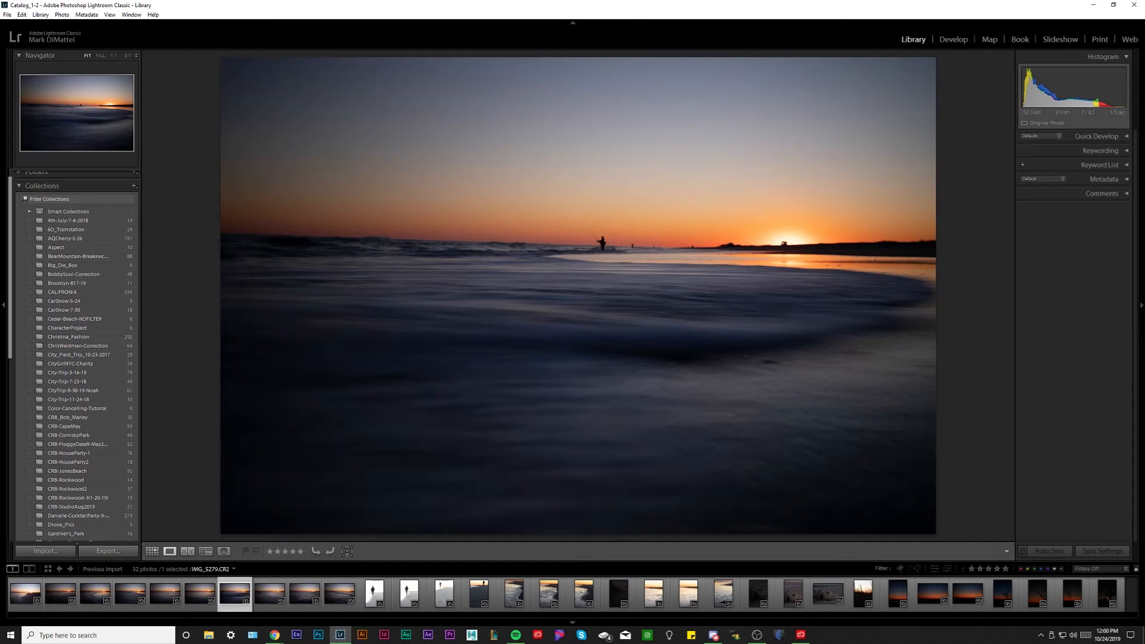
click(268, 593)
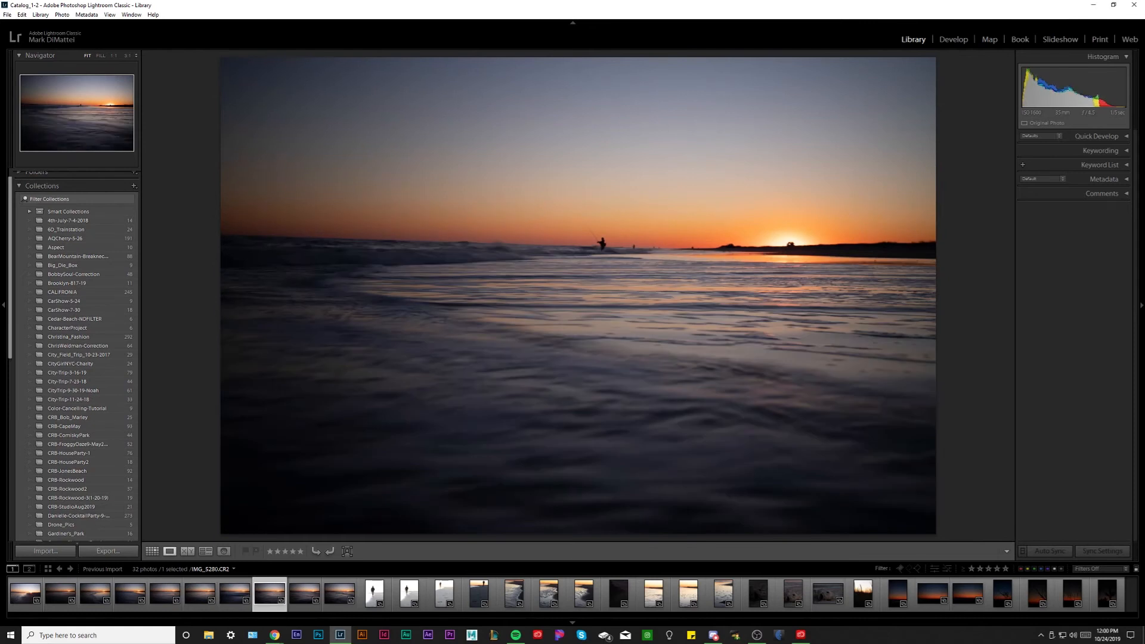
click(338, 592)
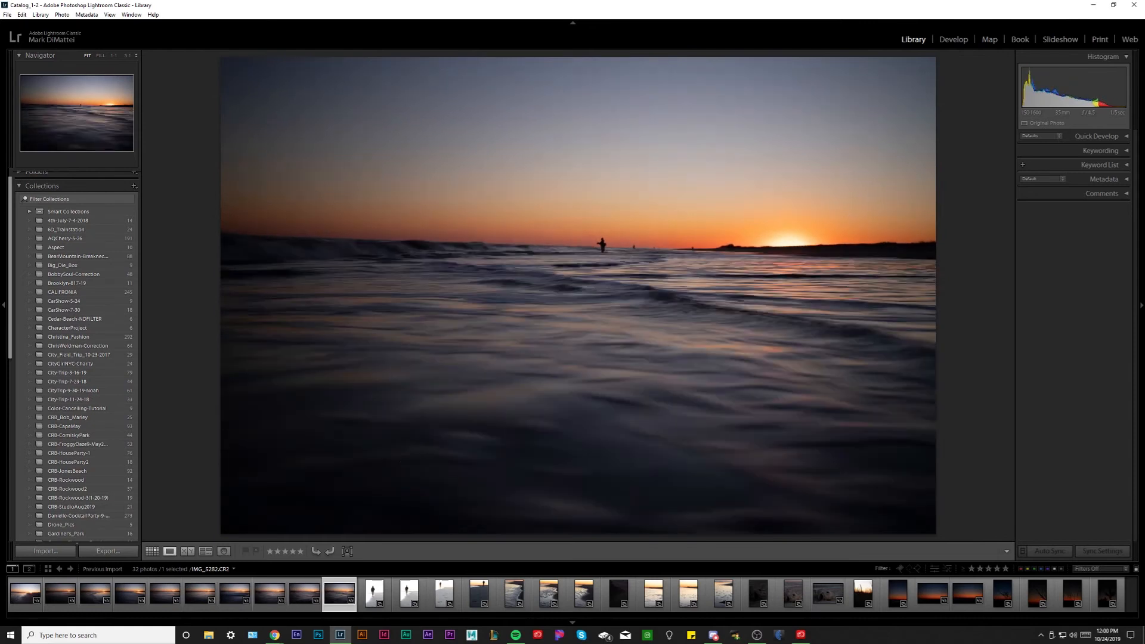
Step: Flip between the man walking along the shore and the footprints close-up to compare them
click(407, 593)
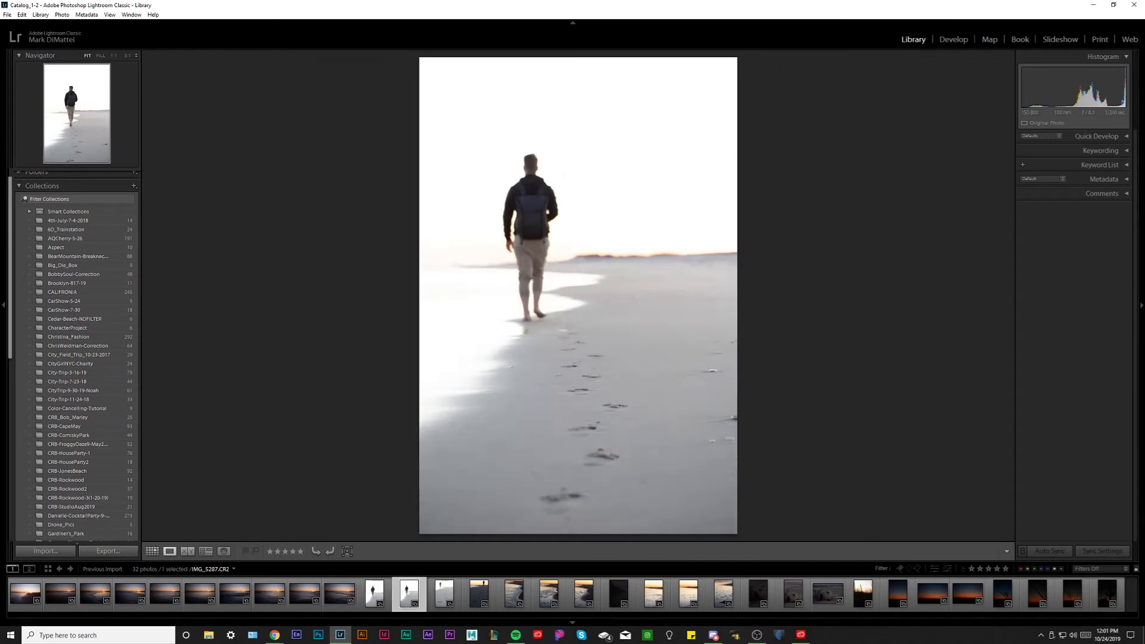
click(443, 593)
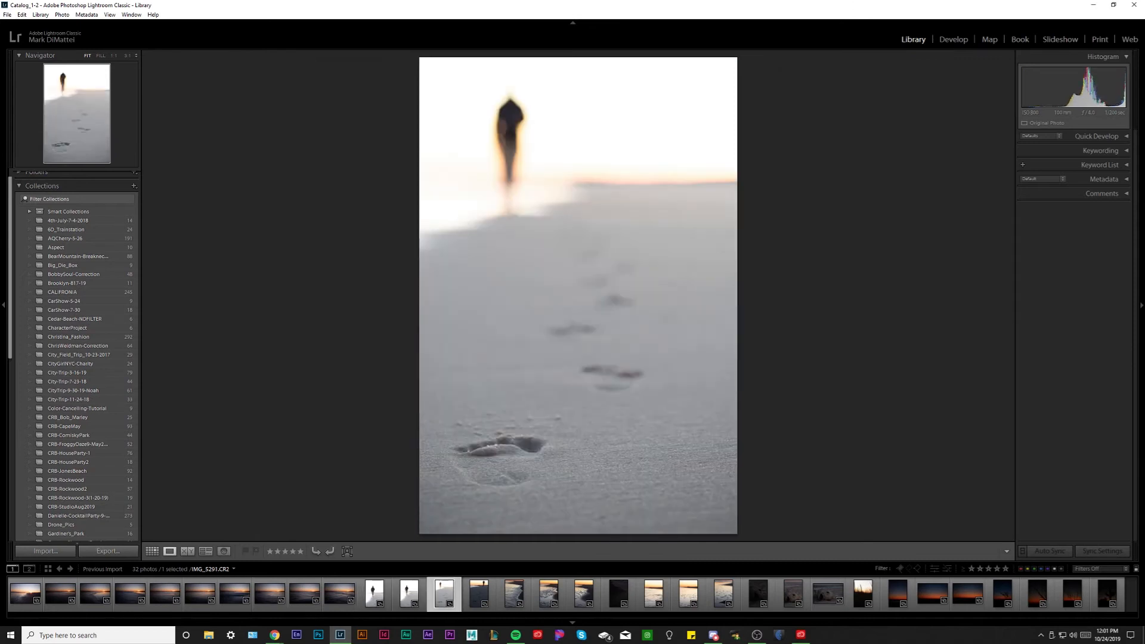
click(408, 593)
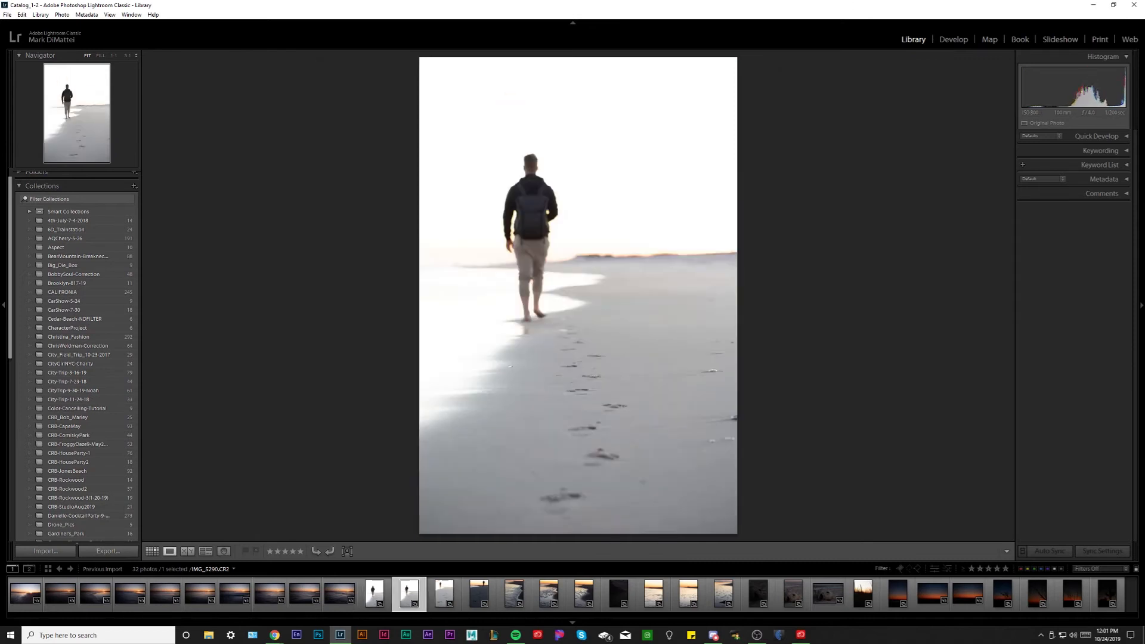
click(443, 592)
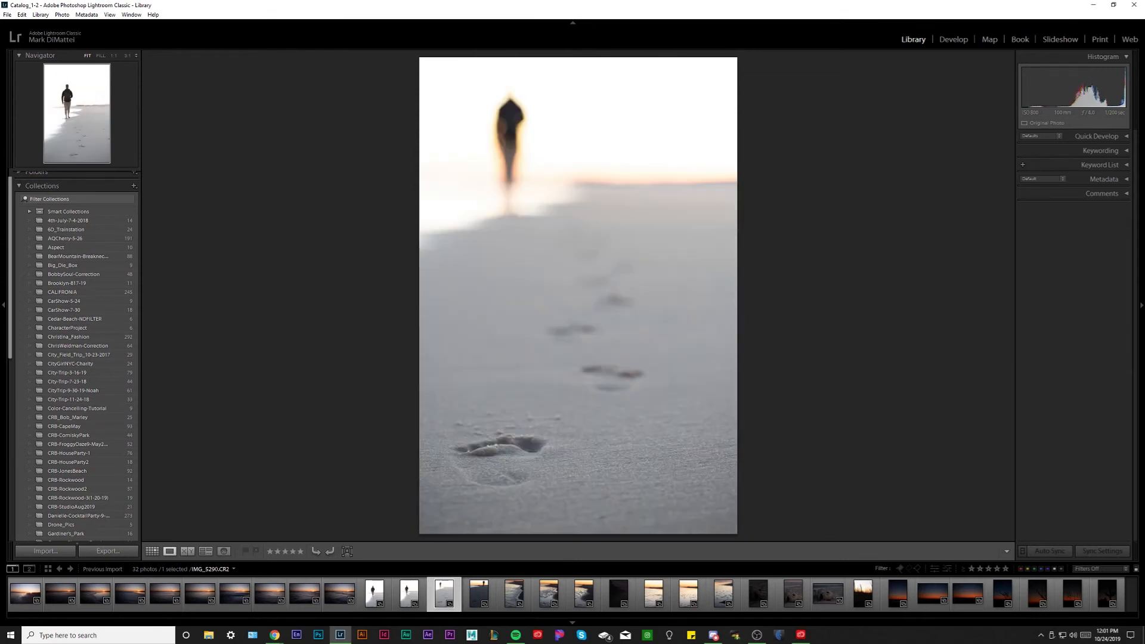
click(408, 593)
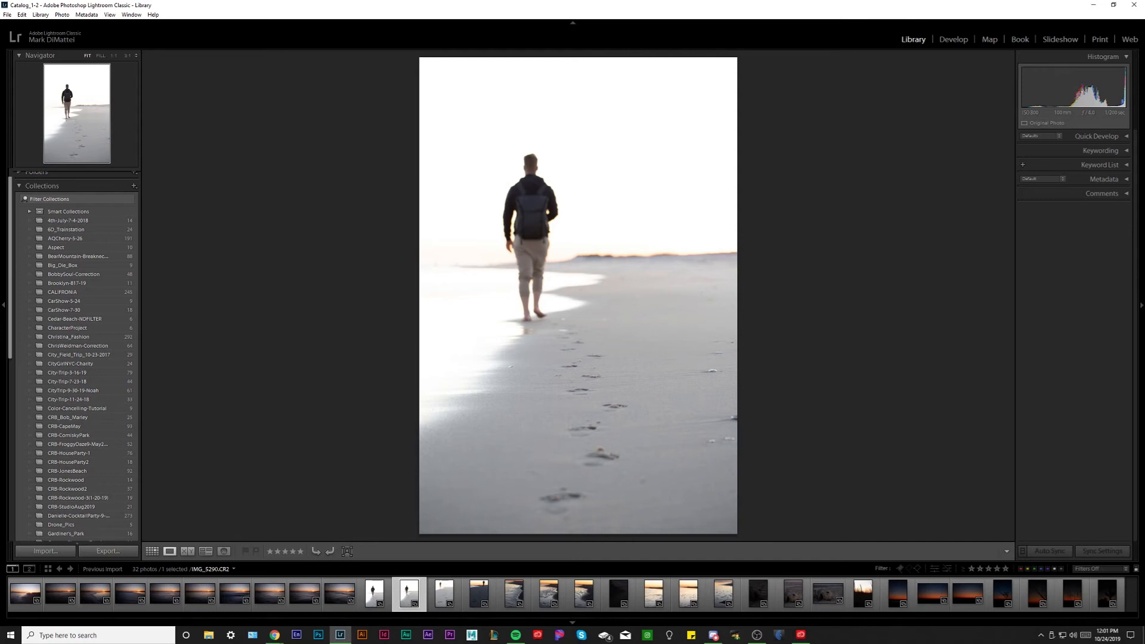
click(443, 593)
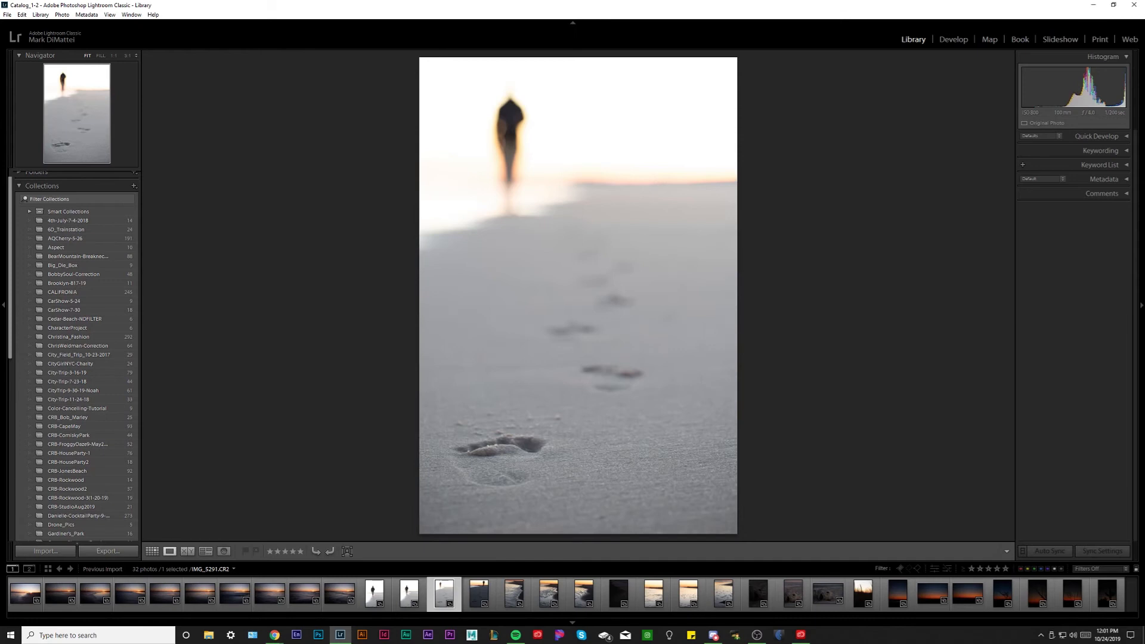
Step: Settle on the dusk footprints shot with the silhouetted walker
click(479, 592)
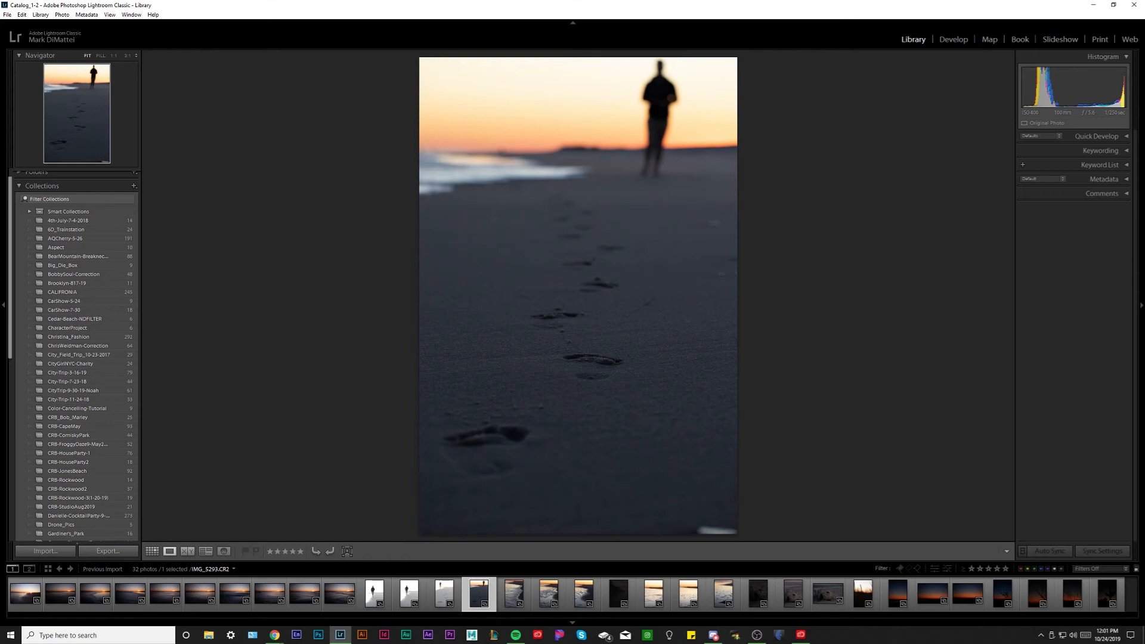
Step: View the wave-edge, bubbly shoreline, glowing shallow water and small rock close-ups
click(514, 593)
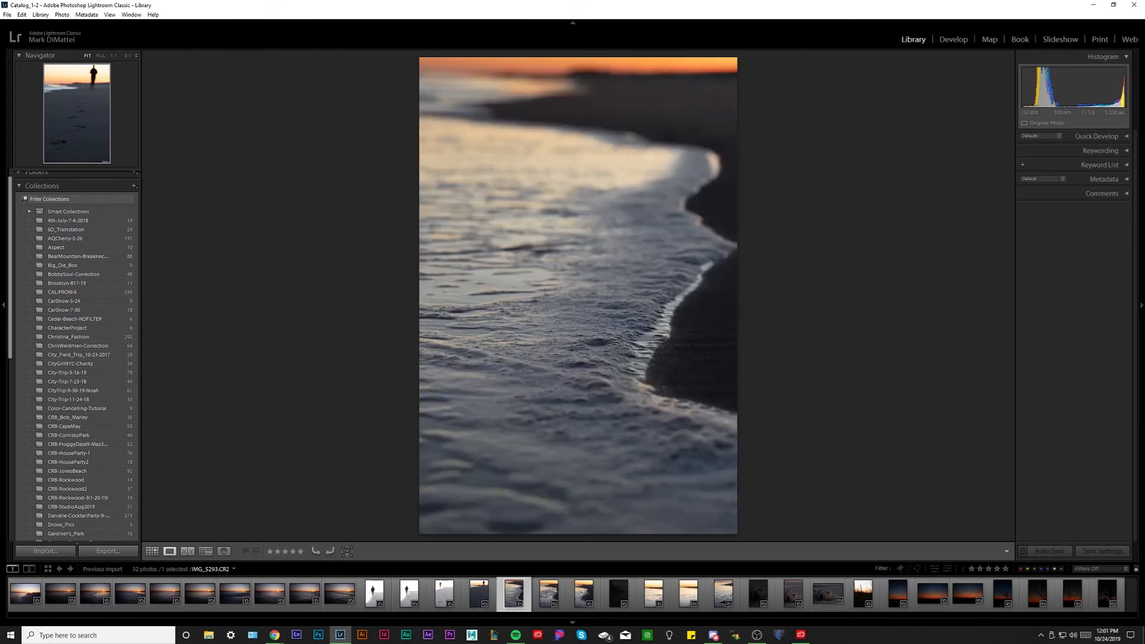
click(582, 592)
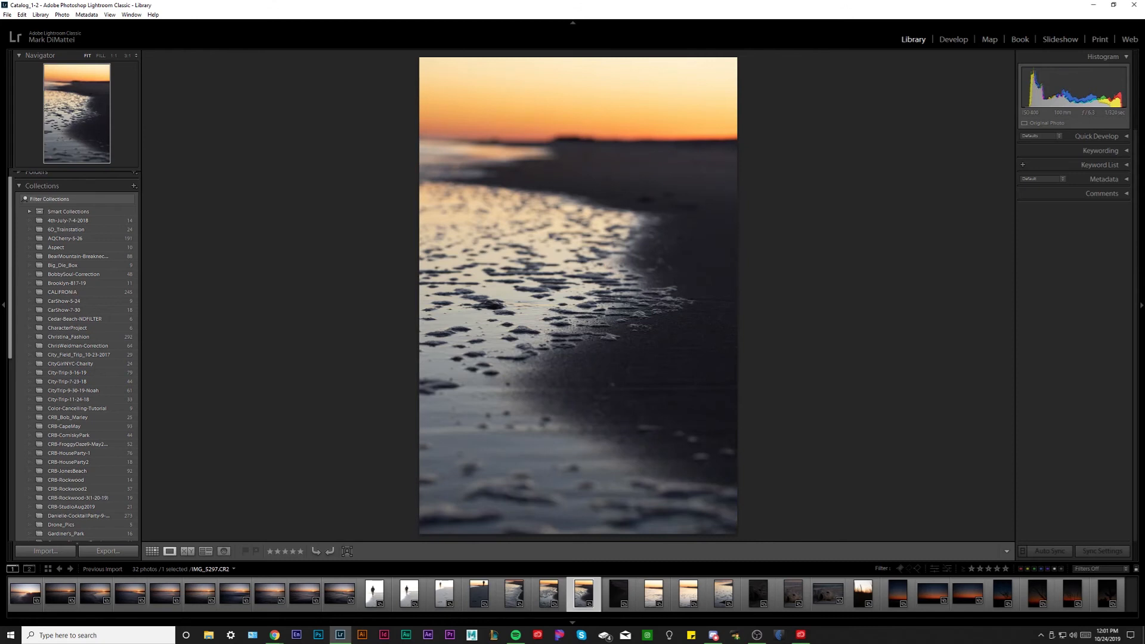
click(652, 593)
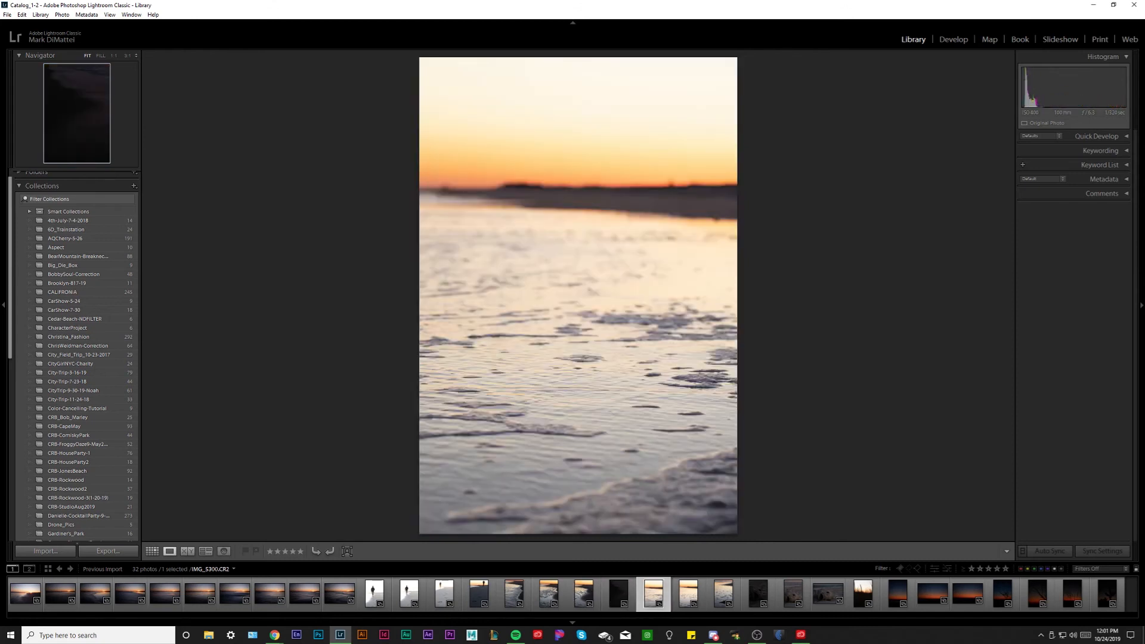
click(721, 593)
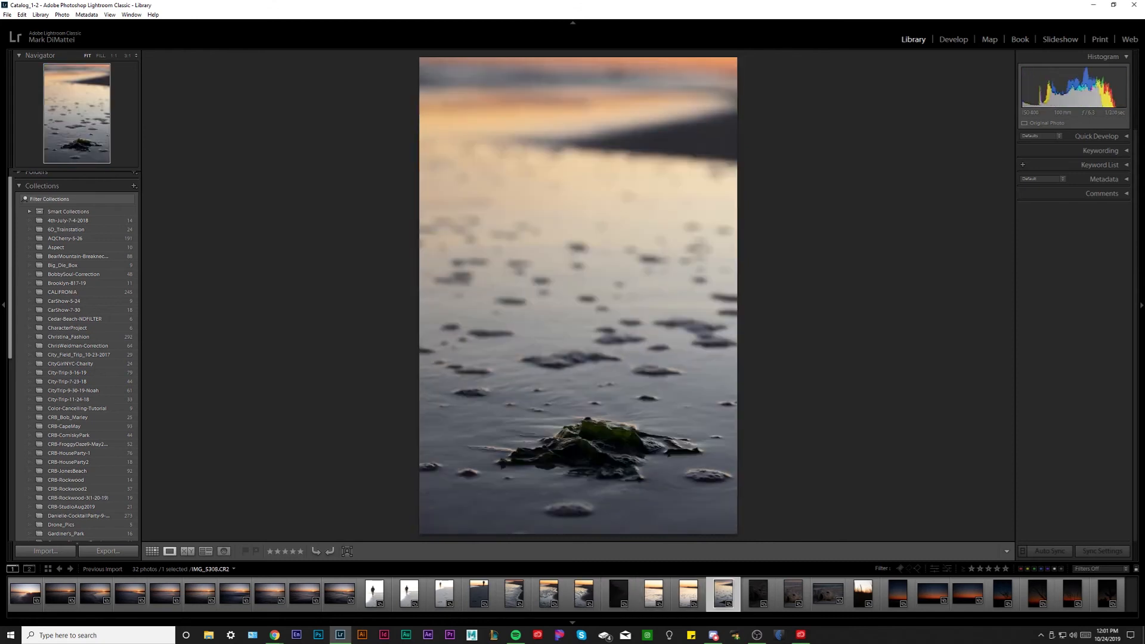
Step: View the three dead-fish head shots and the vertical dusk sky over the sea
click(757, 593)
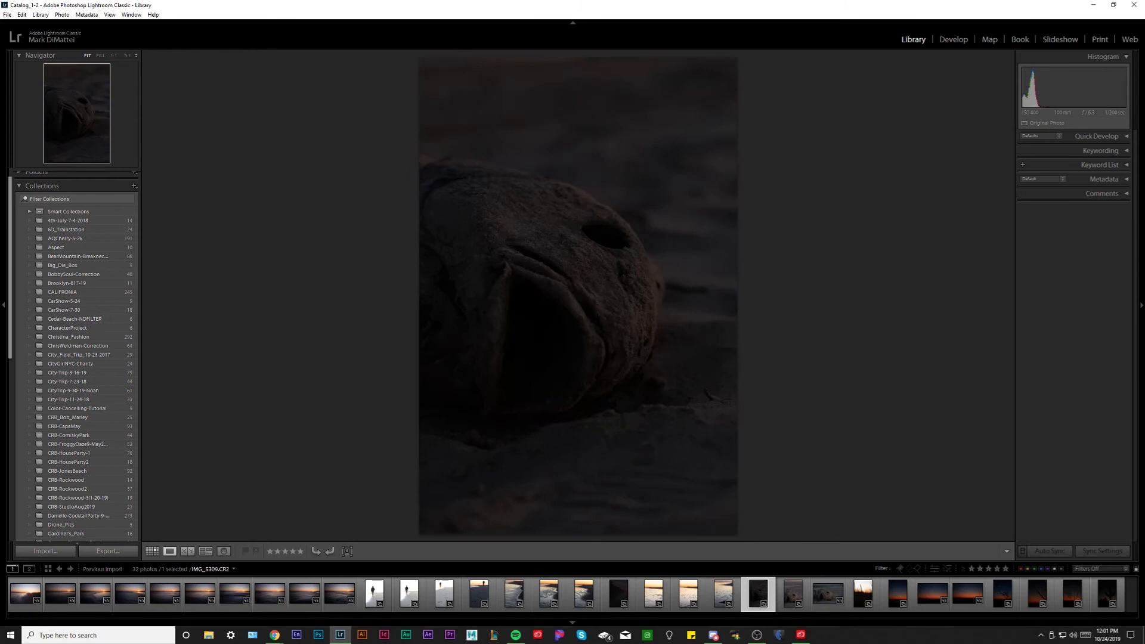
click(791, 591)
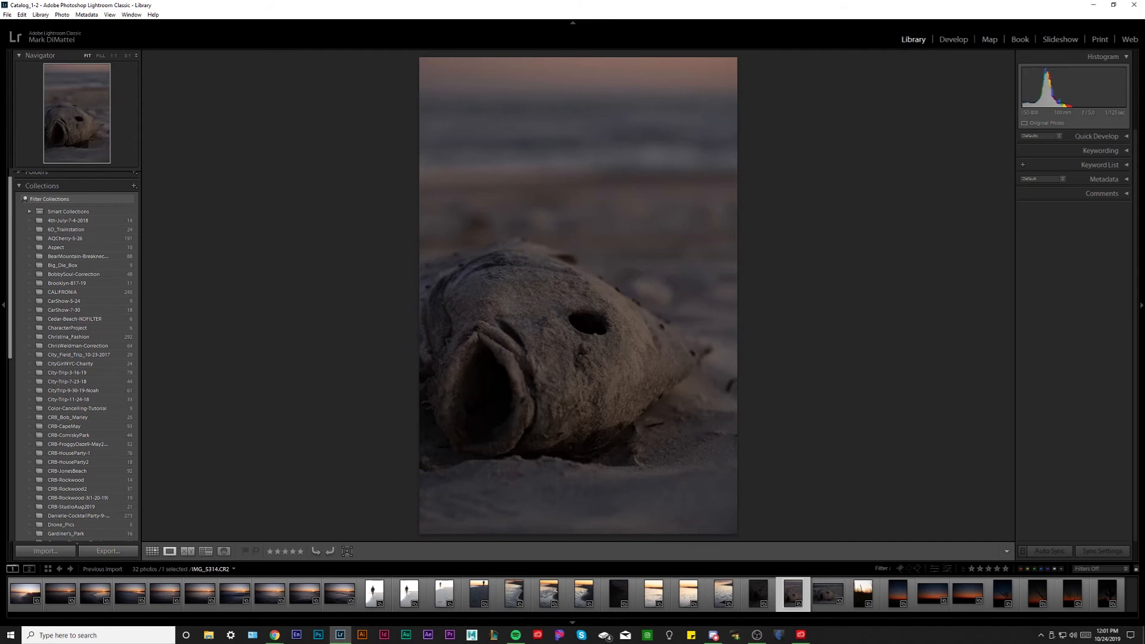
click(825, 592)
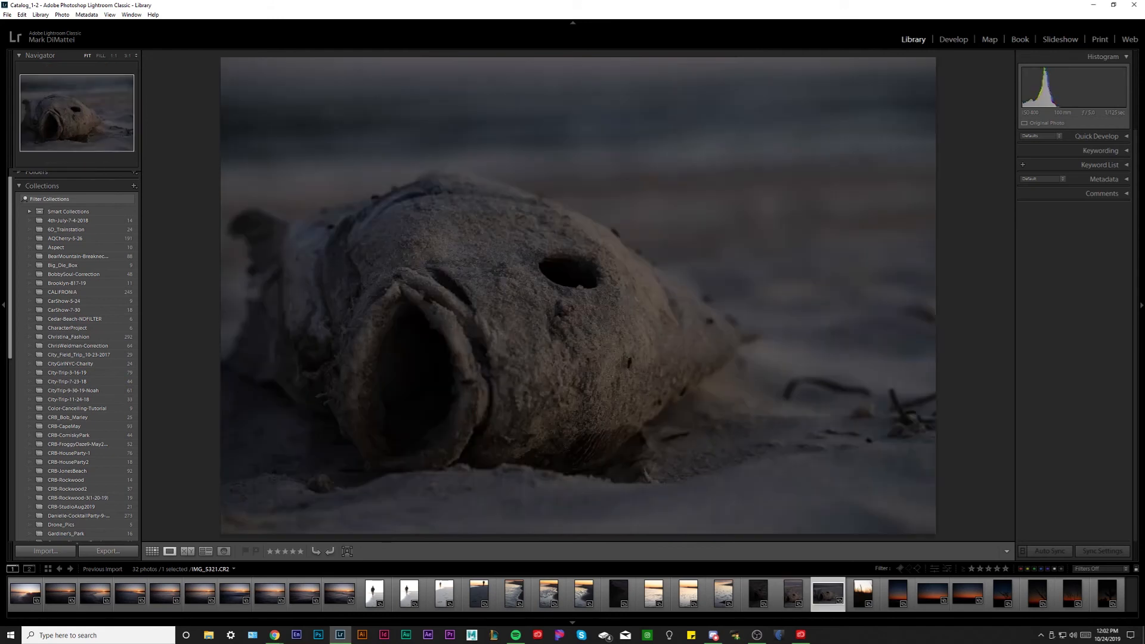
click(896, 592)
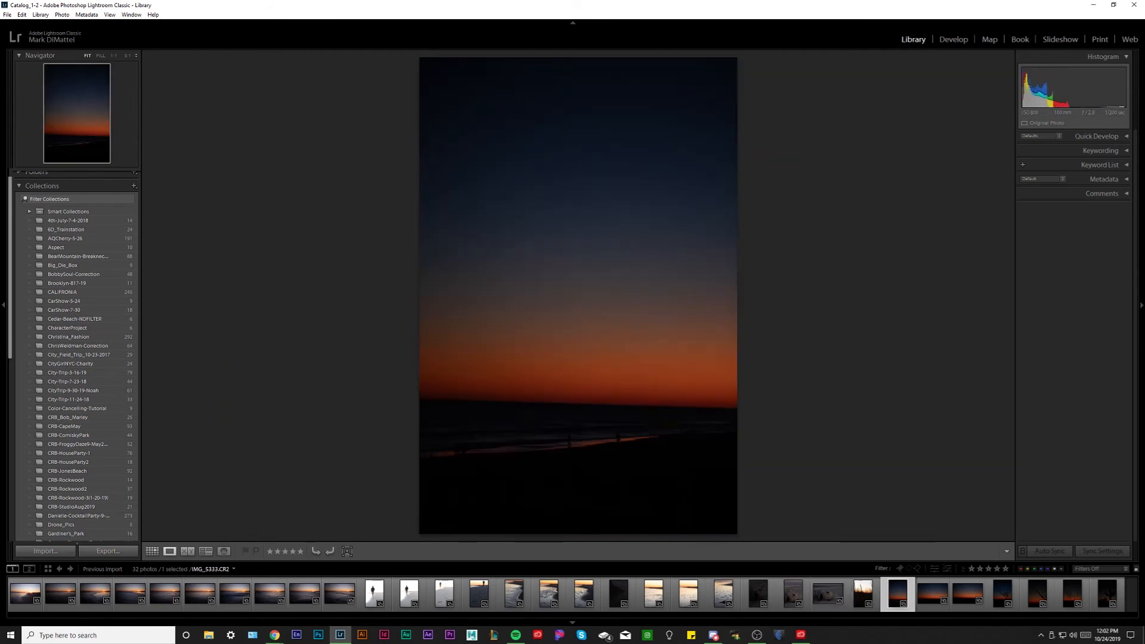
Step: View the branch silhouette, orange horizon and grass blades, ending on the spiky plant at night
click(1001, 592)
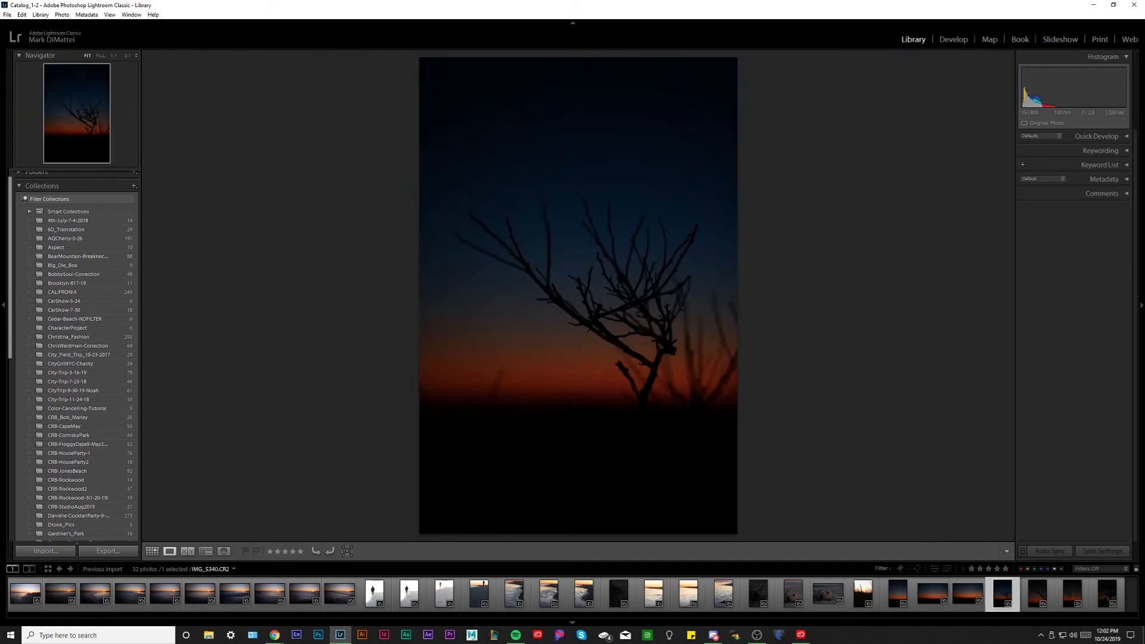
click(966, 592)
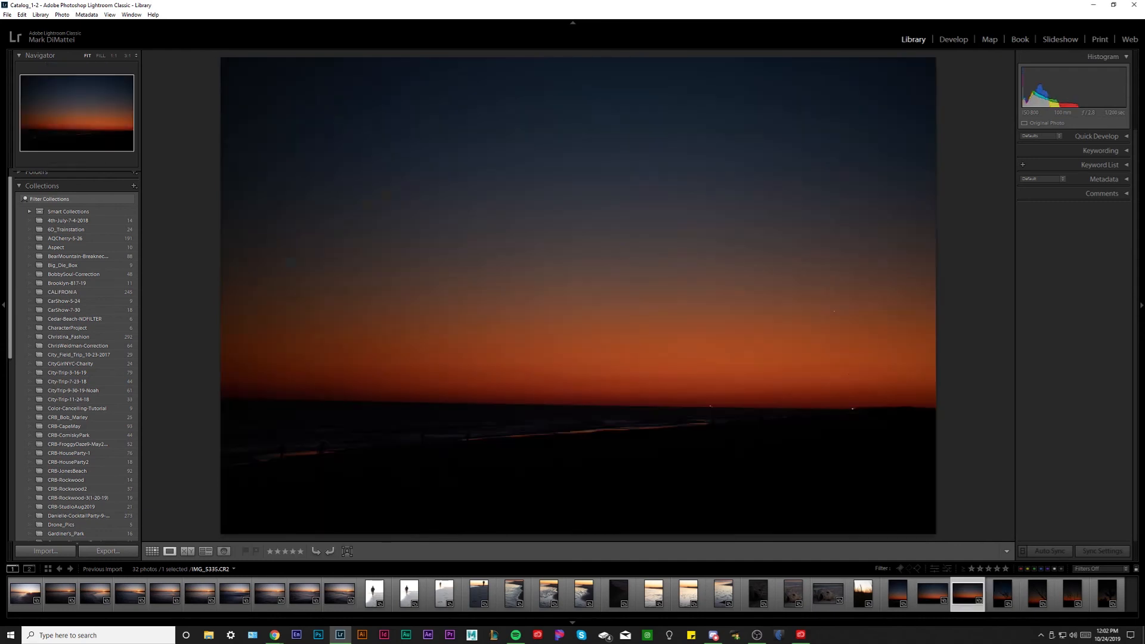
click(1070, 592)
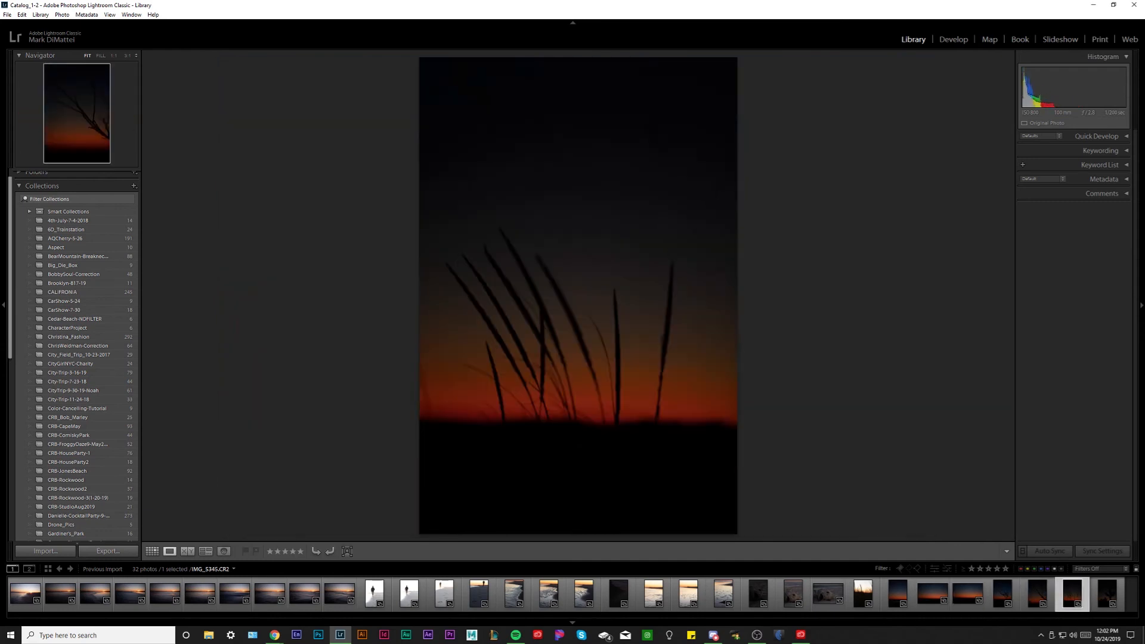
click(1106, 592)
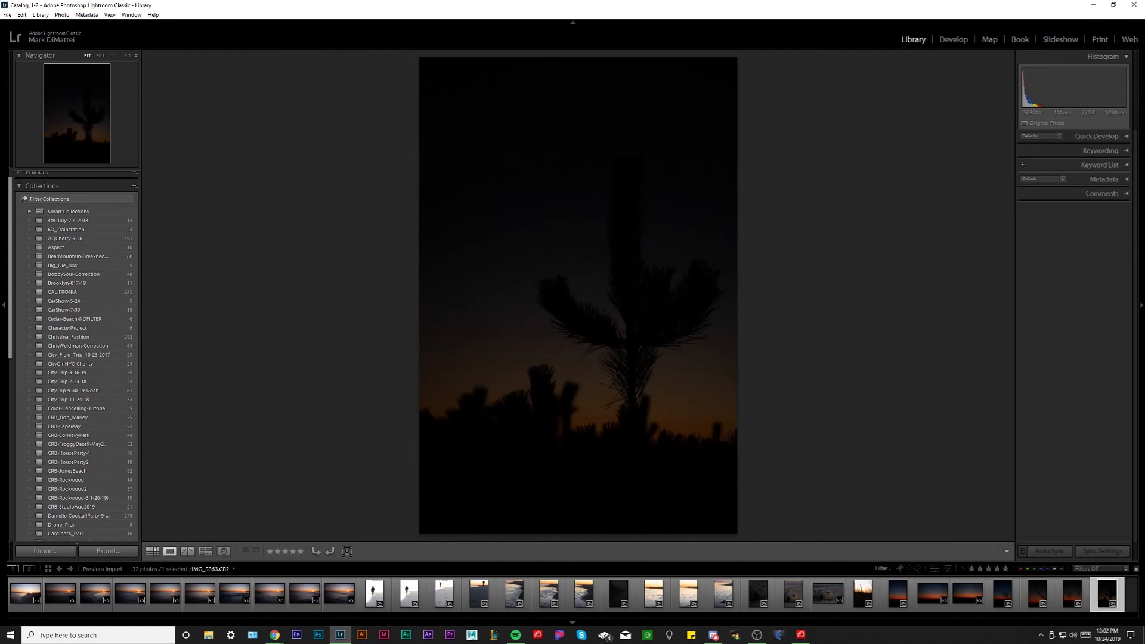